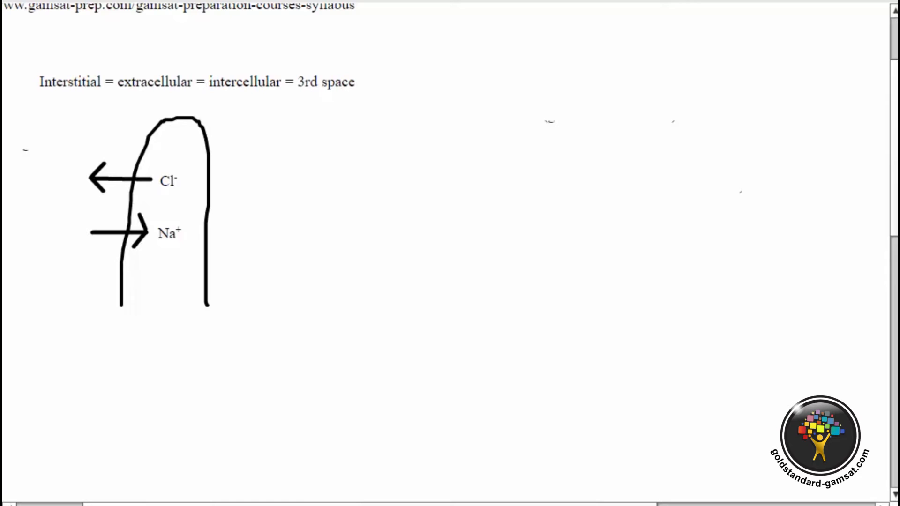
# Step: Label the space left of the cell diagram with the text LUMEN
pyautogui.write('LUMEN')
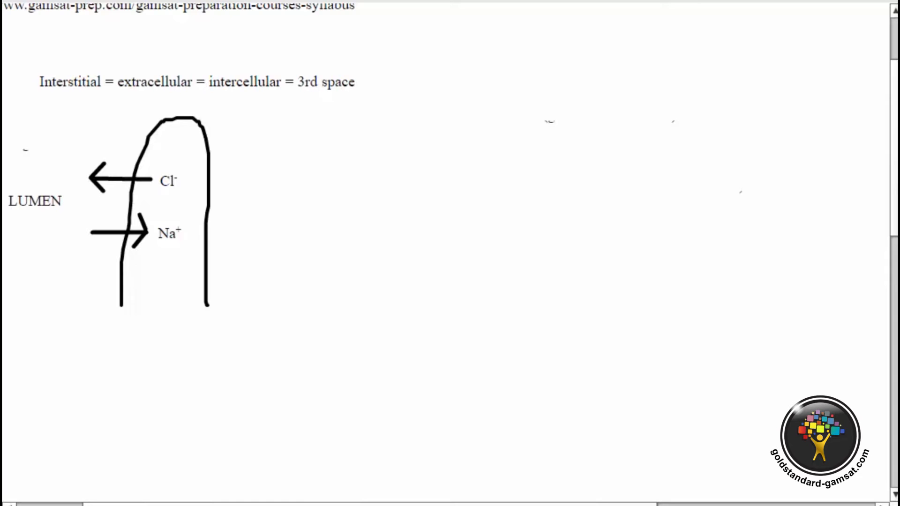
pyautogui.hscroll(-3)
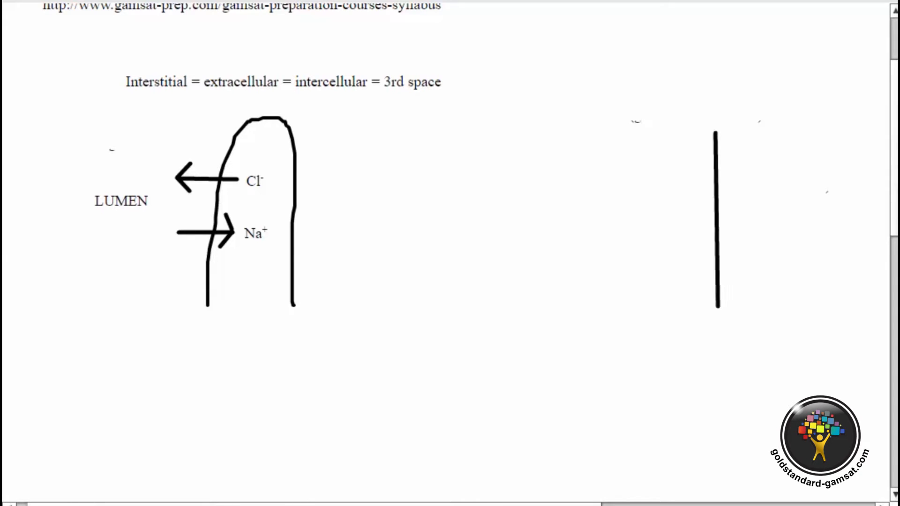
# Step: Place solute X marks on both sides of the vertical membrane line
pyautogui.write('X')
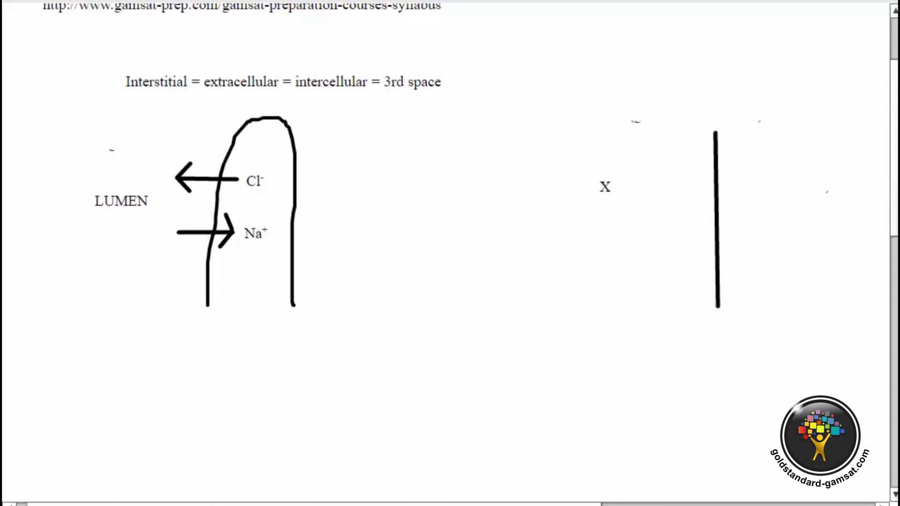
pyautogui.click(815, 184)
pyautogui.write('X')
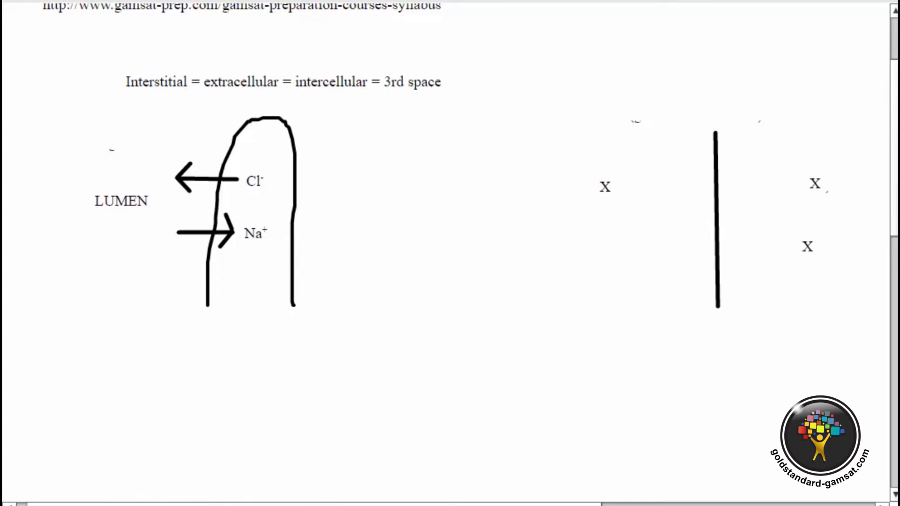
pyautogui.click(752, 162)
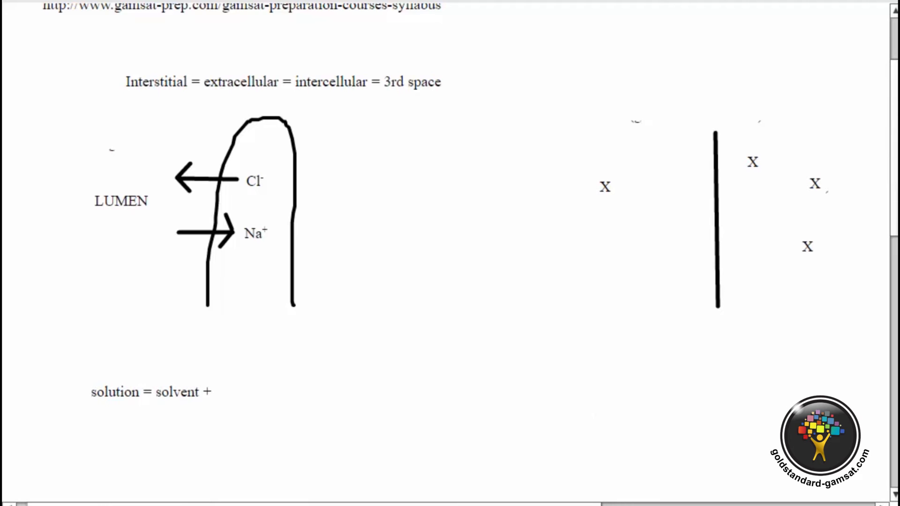
# Step: Complete the definition to read 'solution = solvent + solute'
pyautogui.write('solute')
pyautogui.write('Side 2')
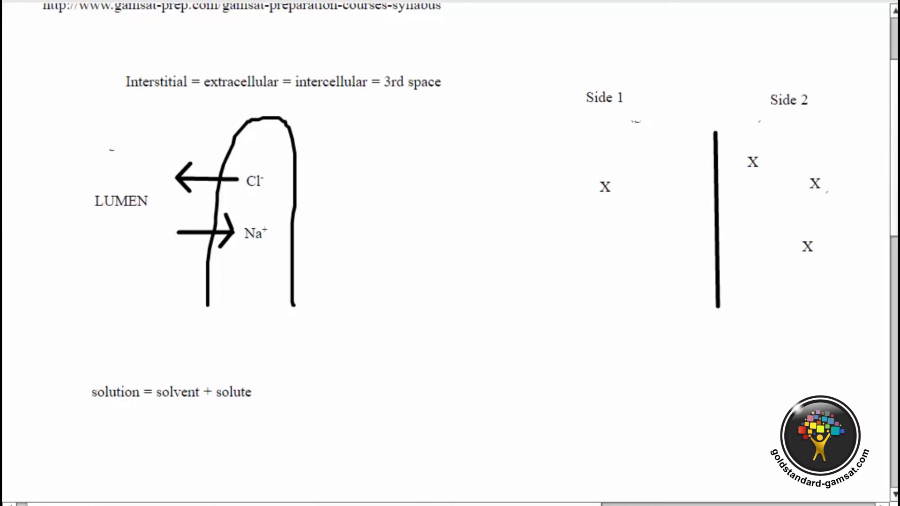
pyautogui.moveTo(829, 197)
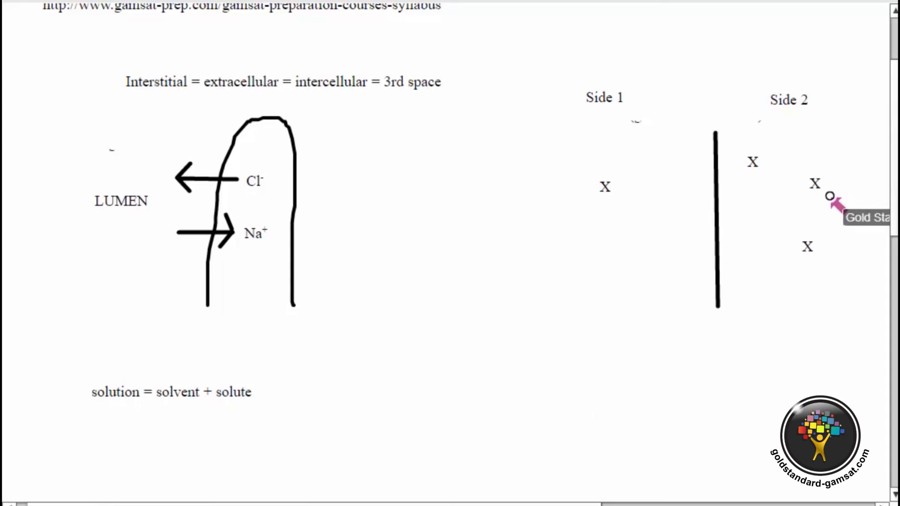
pyautogui.moveTo(815, 256)
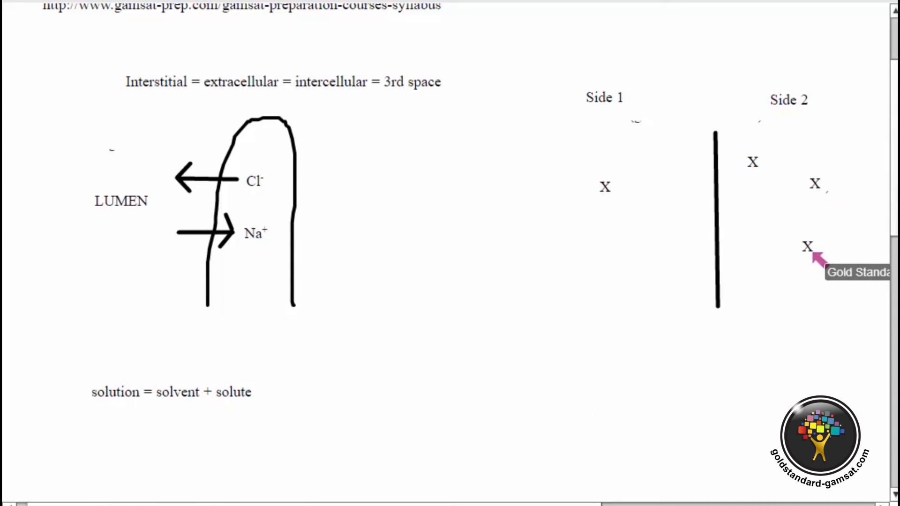
pyautogui.moveTo(132, 204)
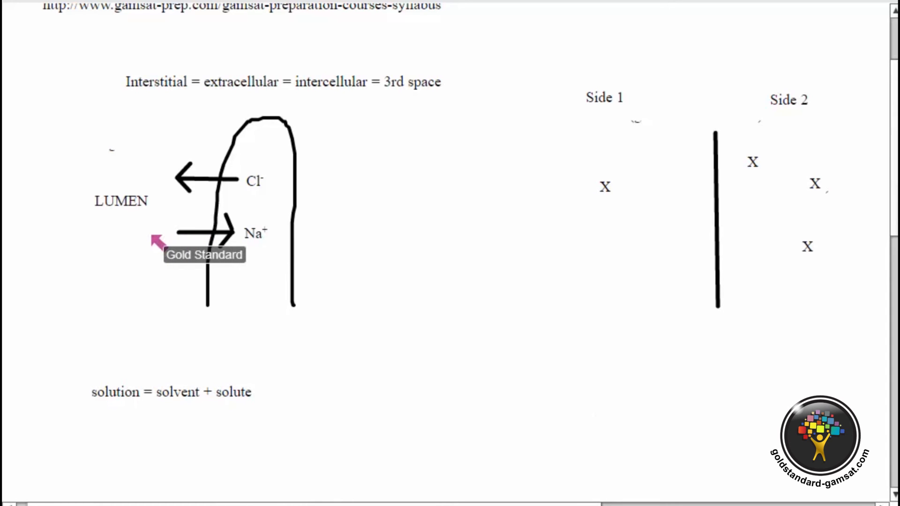
pyautogui.moveTo(254, 210)
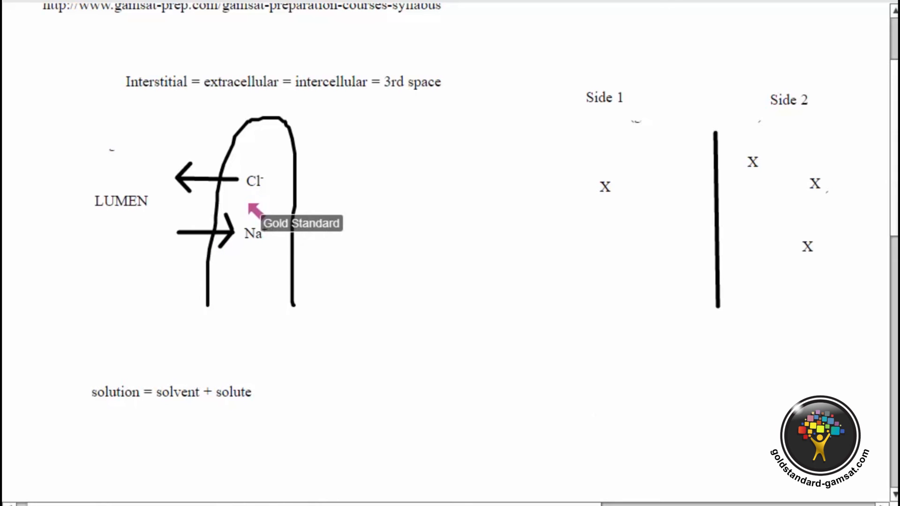
pyautogui.moveTo(164, 201)
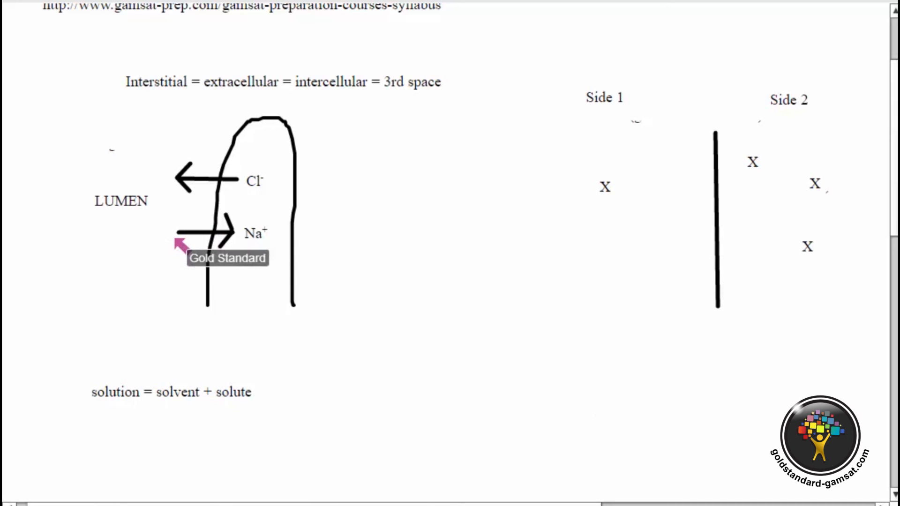
pyautogui.moveTo(195, 238)
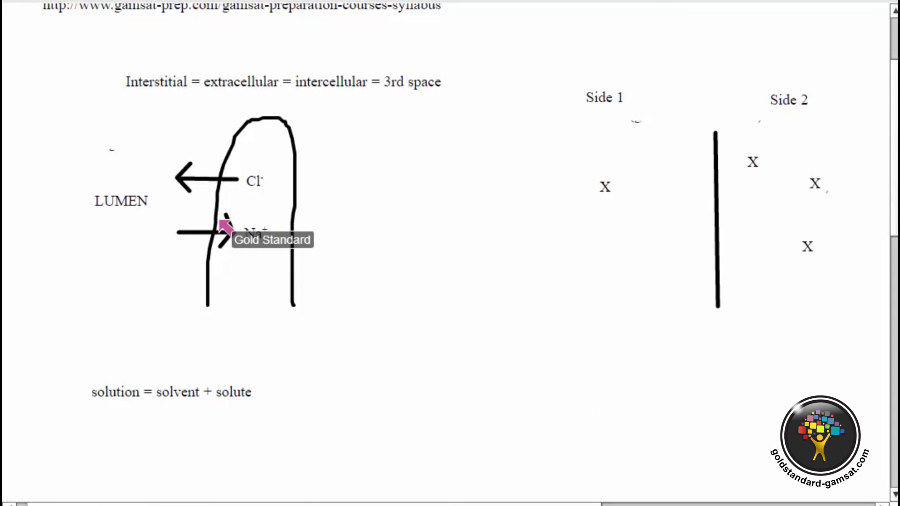
pyautogui.moveTo(247, 235)
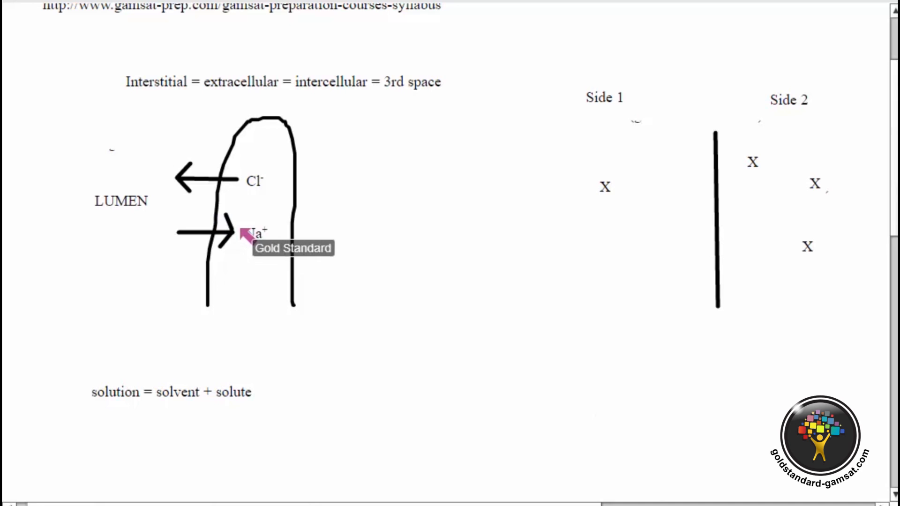
pyautogui.moveTo(310, 209)
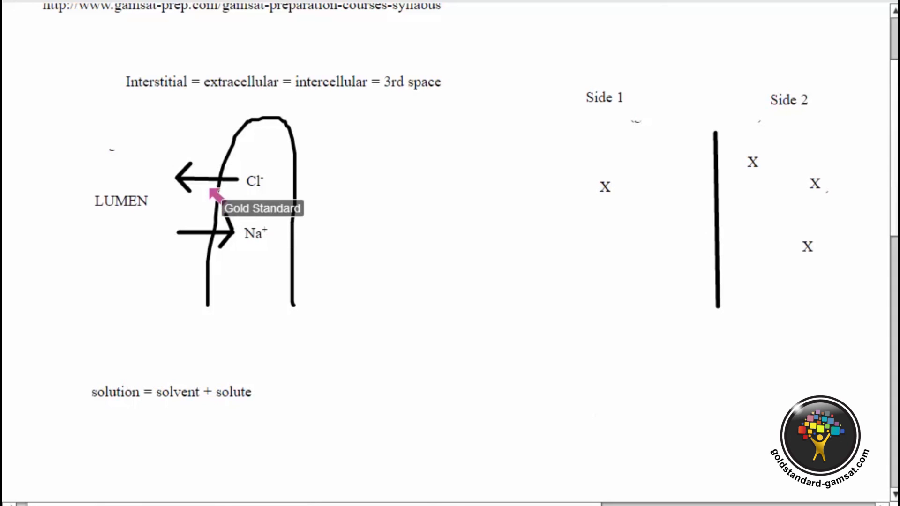
pyautogui.moveTo(137, 198)
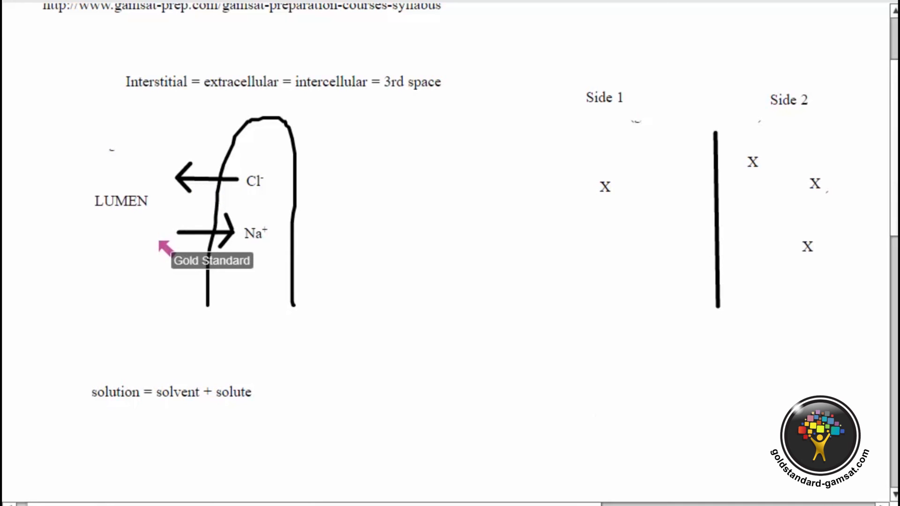
pyautogui.moveTo(259, 253)
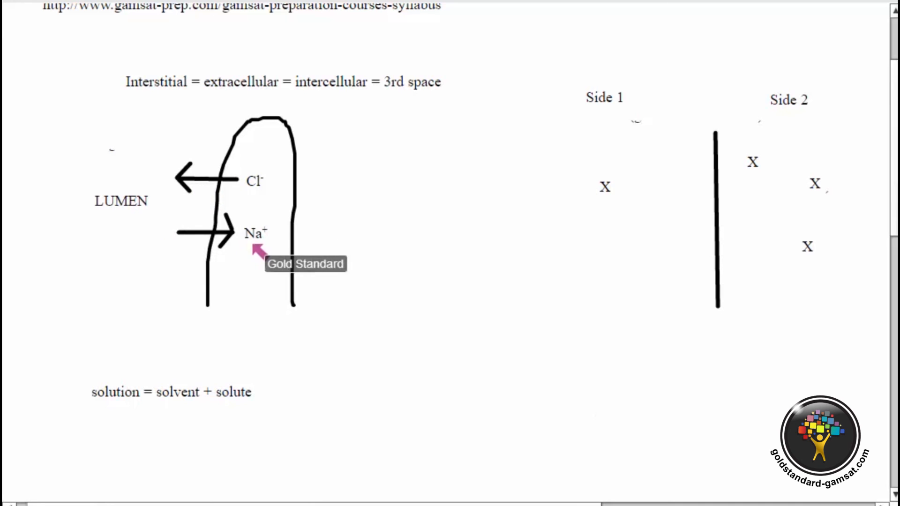